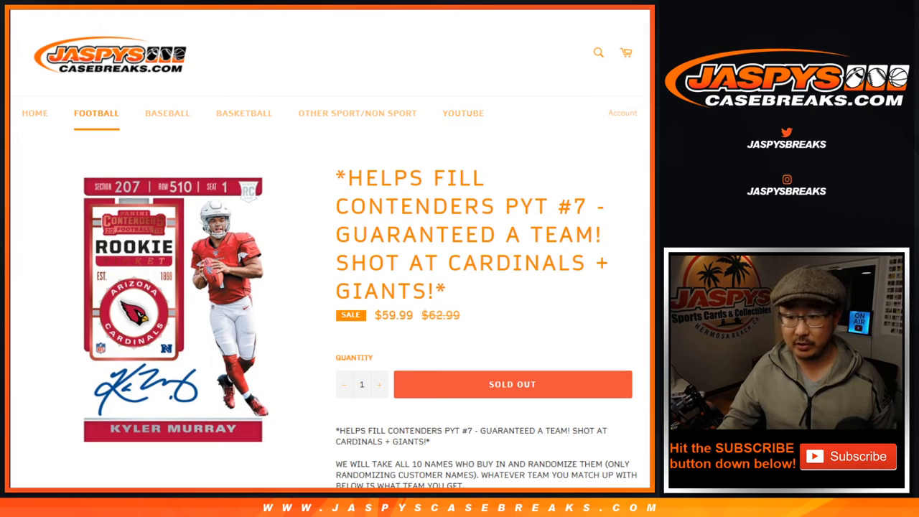
Scroll the Contenders PYT #7 page to show the ten-team list, Cardinals through Browns.
scroll("down", 3)
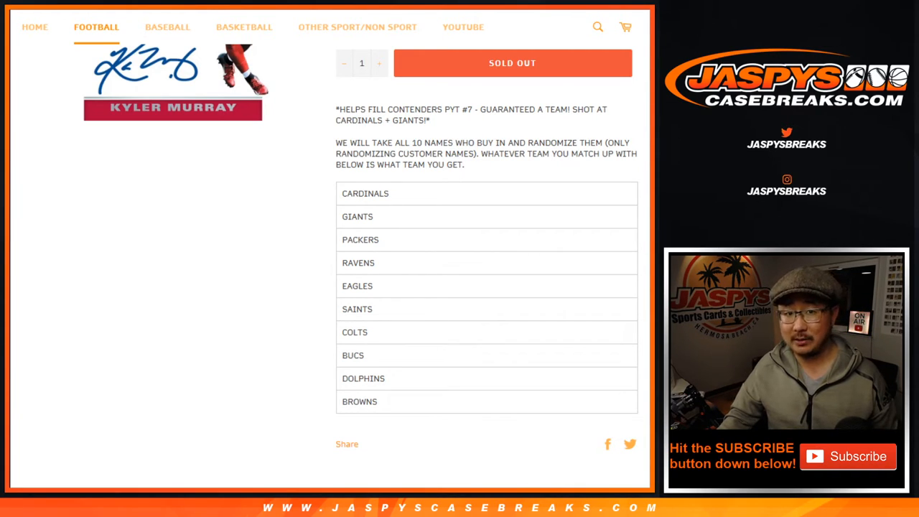
left_click_drag(364, 193, 360, 401)
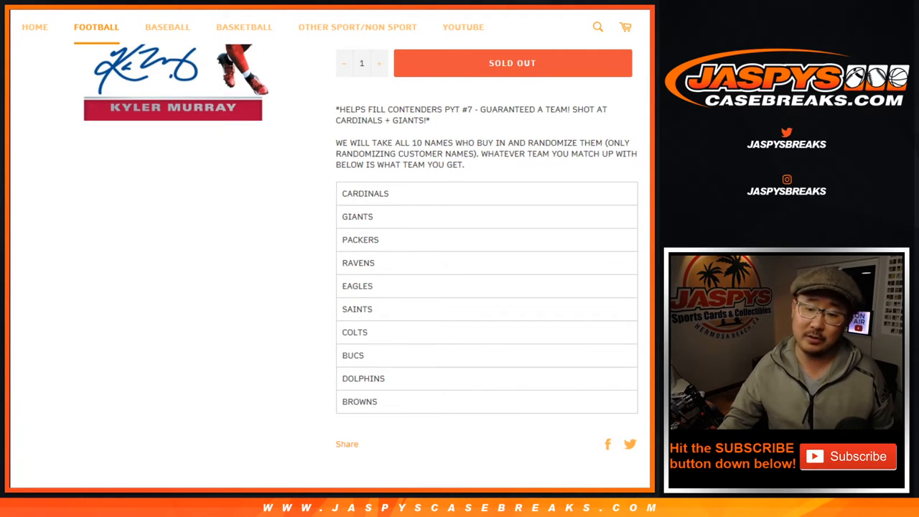
scroll("up", 3)
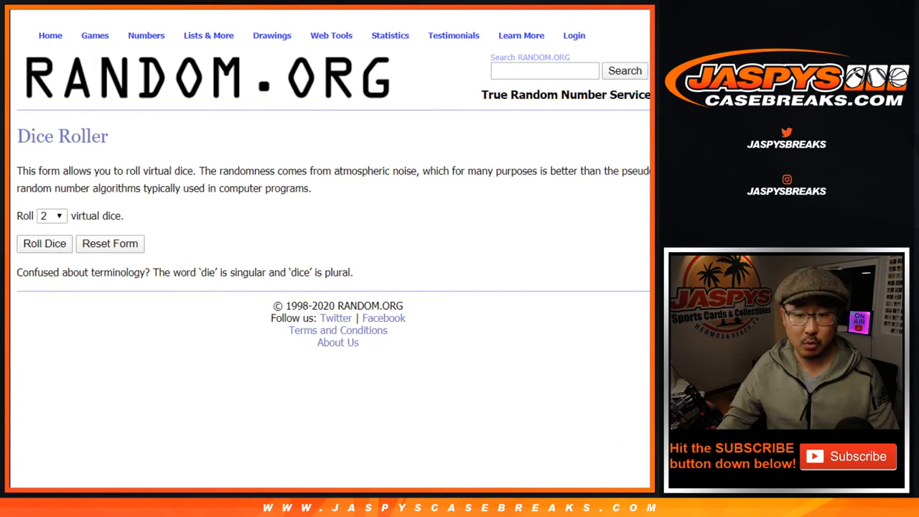
Randomize the ten buyer names in the List Randomizer.
left_click(43, 243)
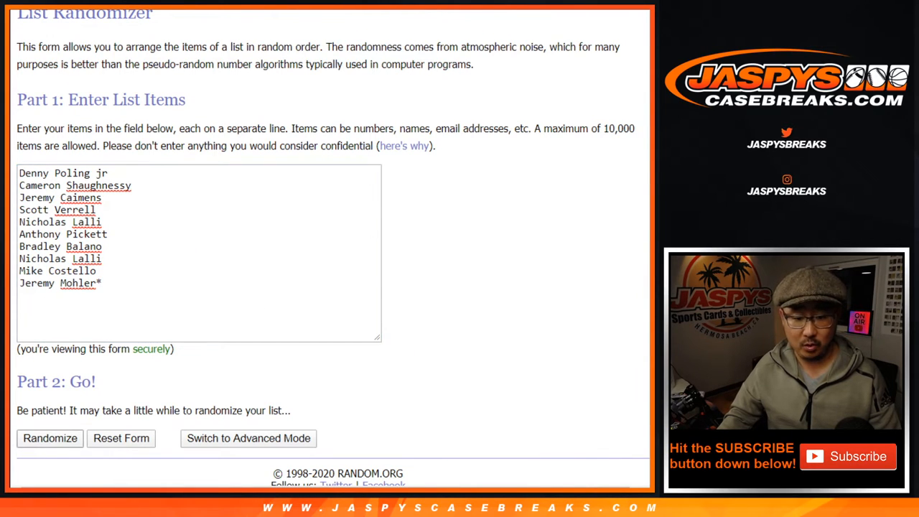
left_click(50, 438)
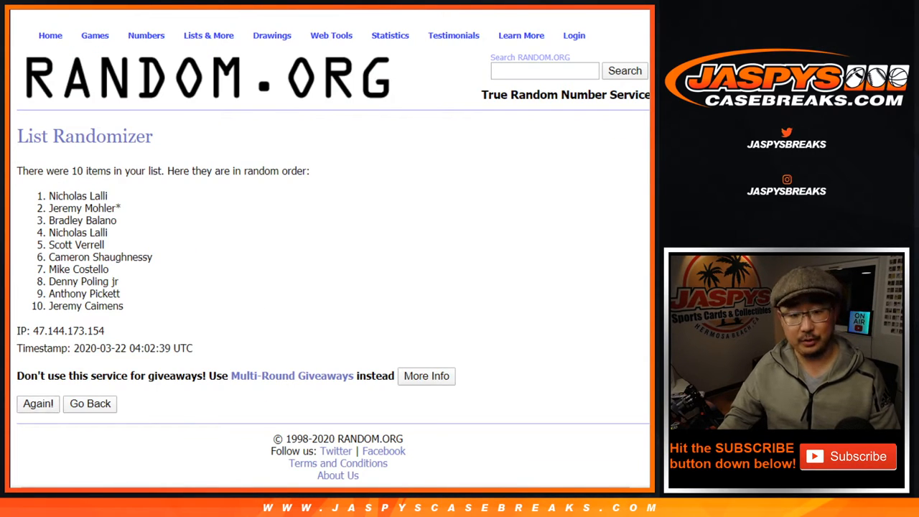
left_click(37, 403)
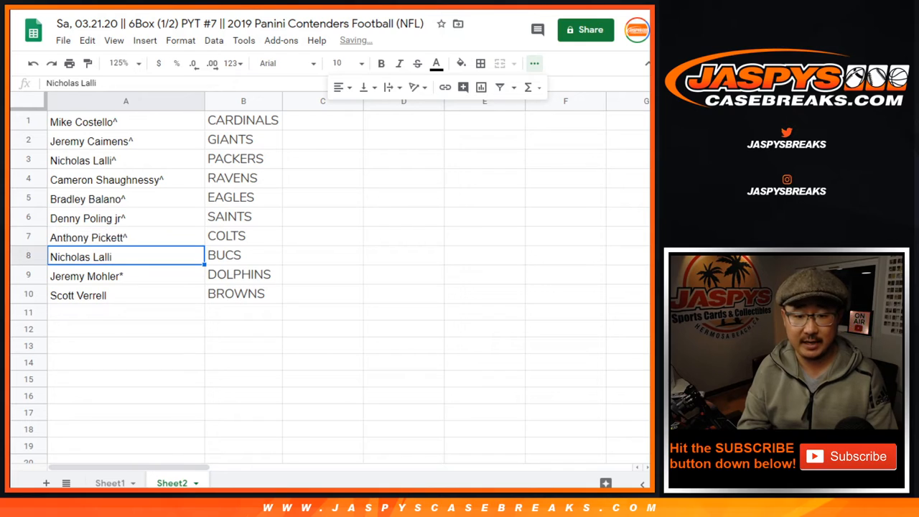
Append a ^ to each buyer name beside its team in the sheet.
left_click(126, 275)
type("^")
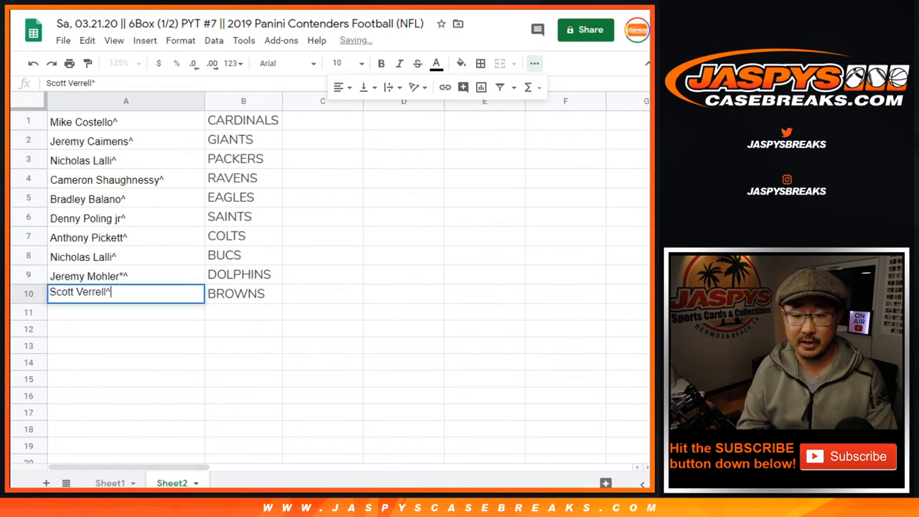
key("Return")
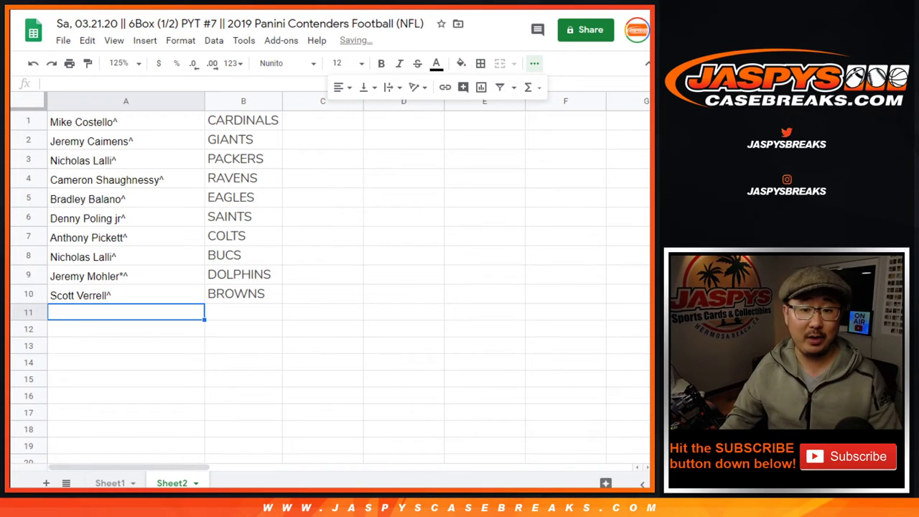
left_click(125, 121)
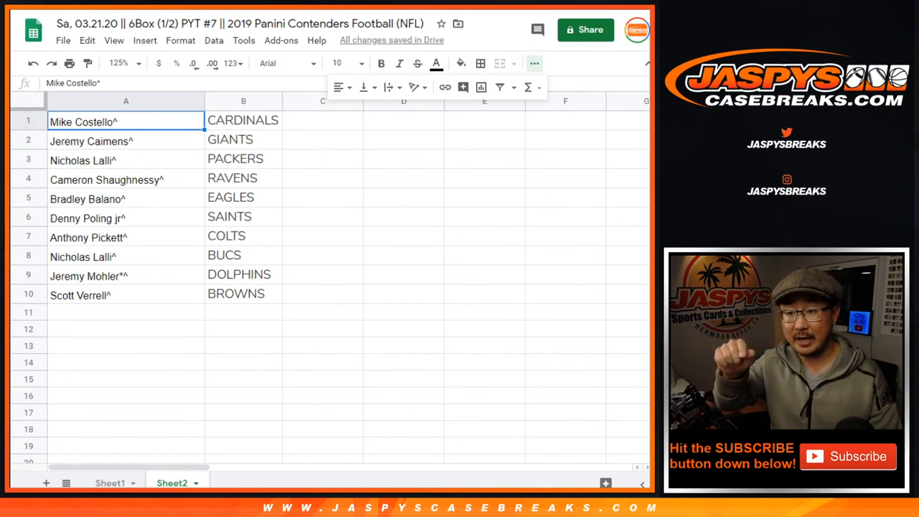